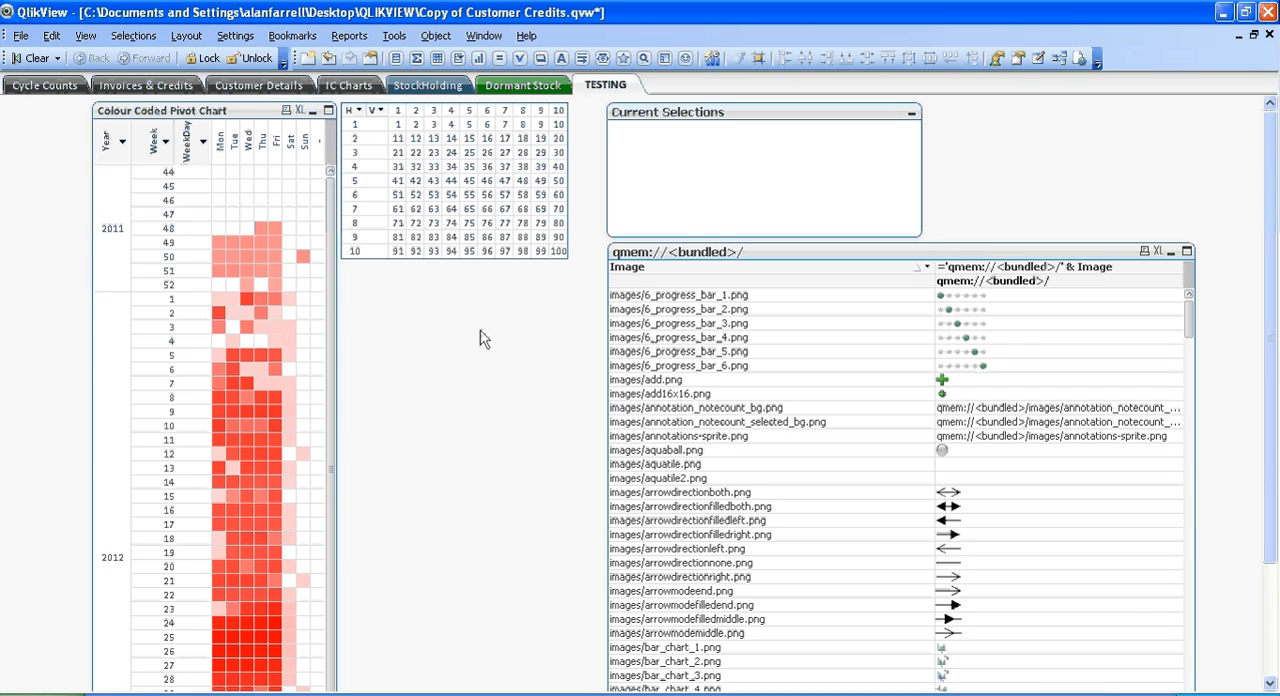
mouse_move(468, 278)
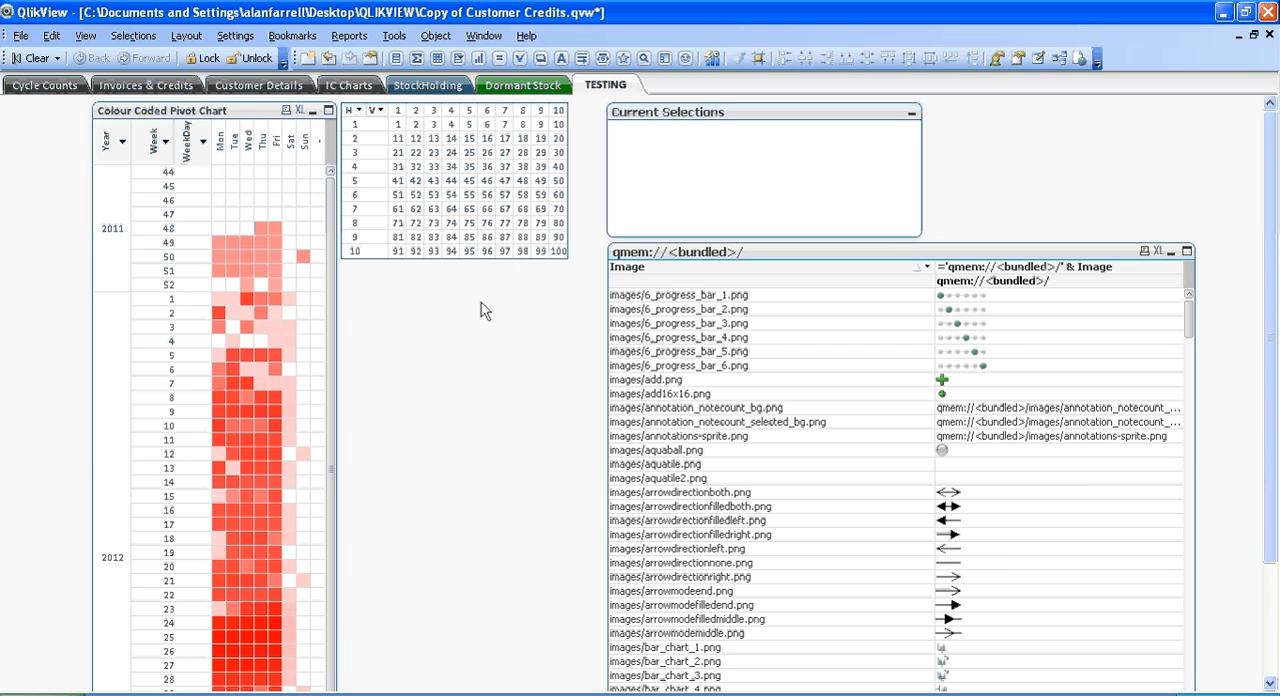
mouse_move(532, 328)
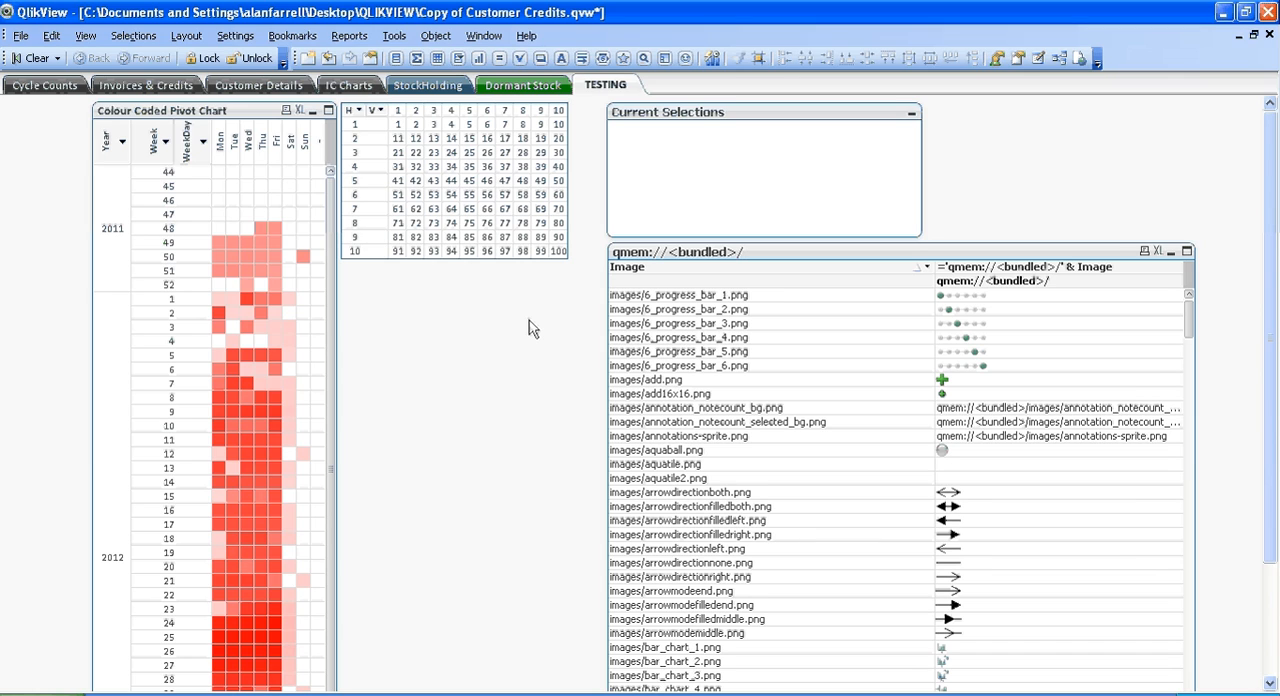
mouse_move(476, 292)
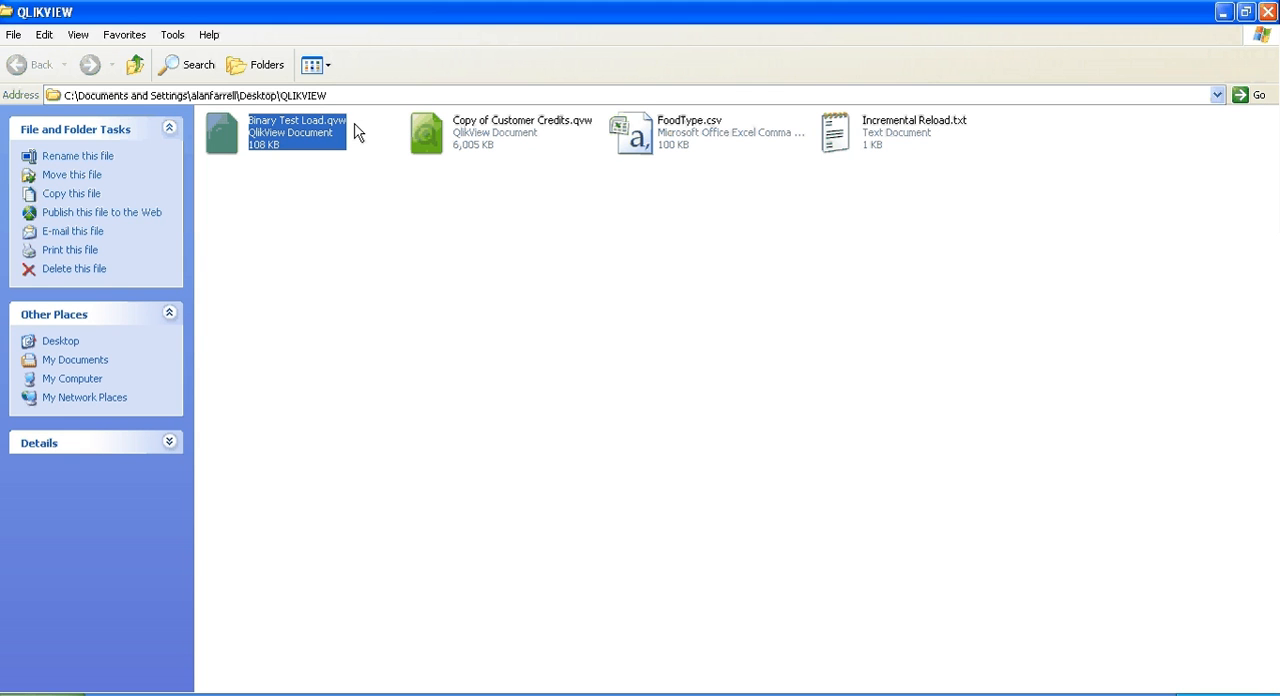
mouse_move(472, 144)
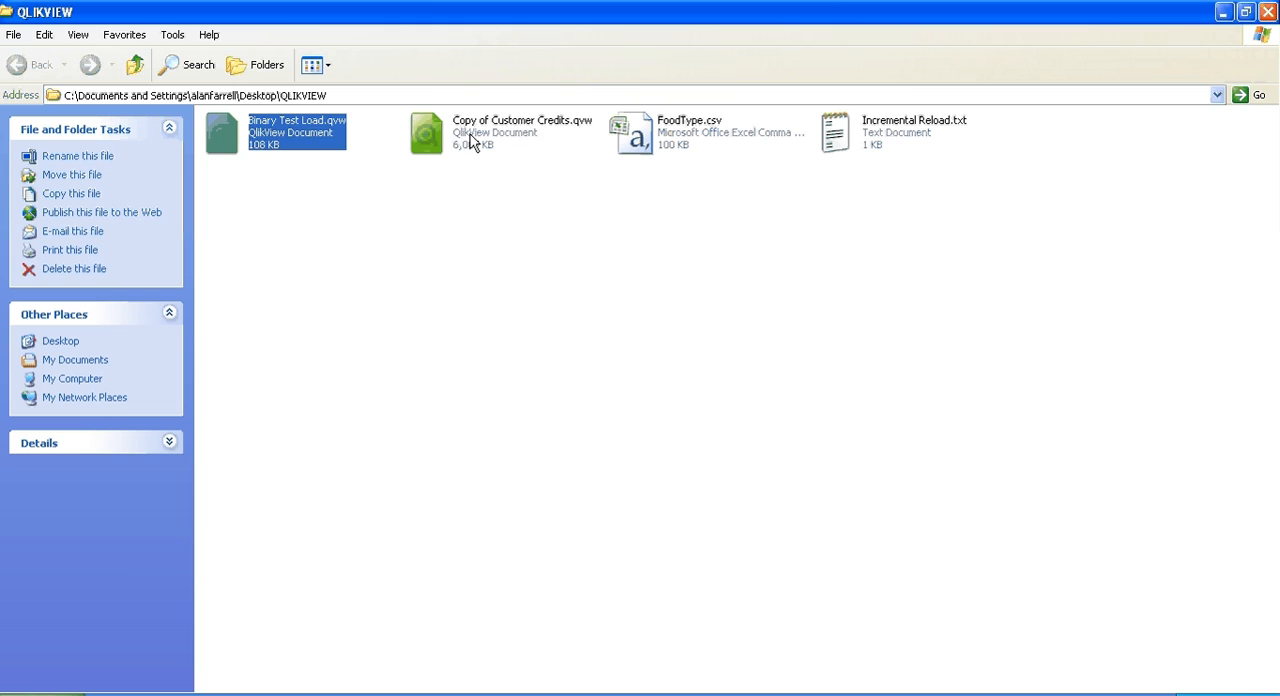
mouse_move(540, 160)
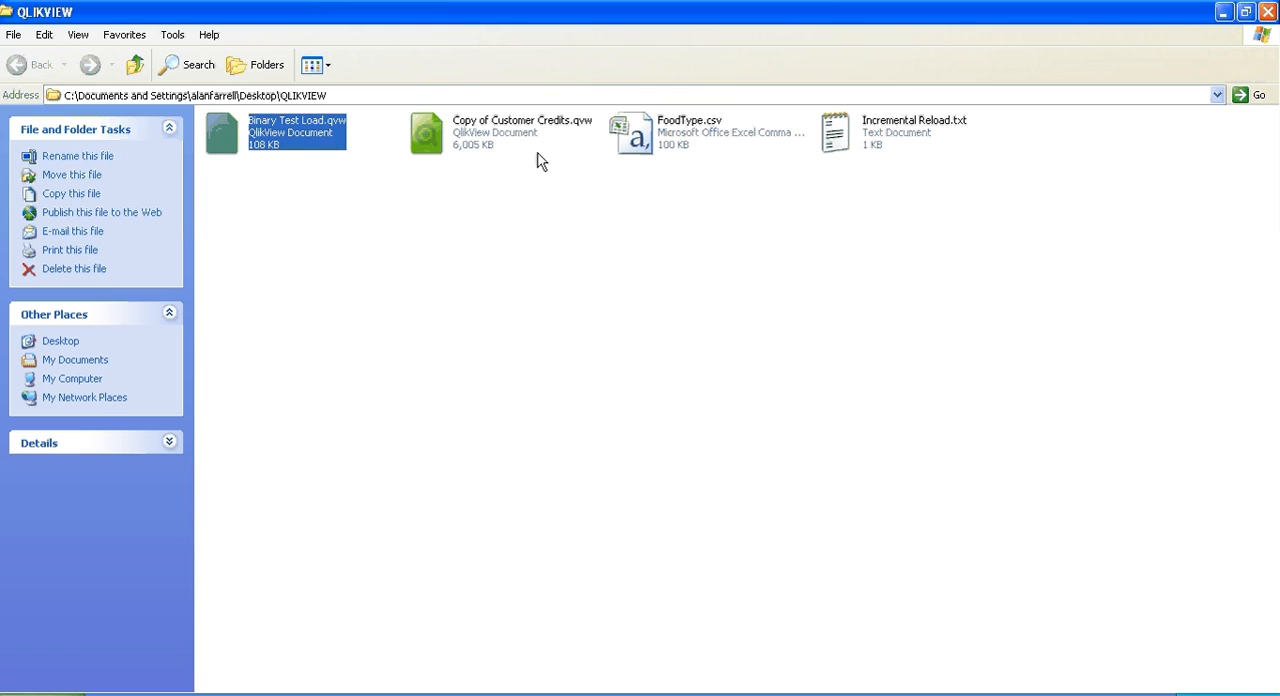
Open Binary Test Load.qvw from the QLIKVIEW folder, showing its empty Main sheet
click(520, 132)
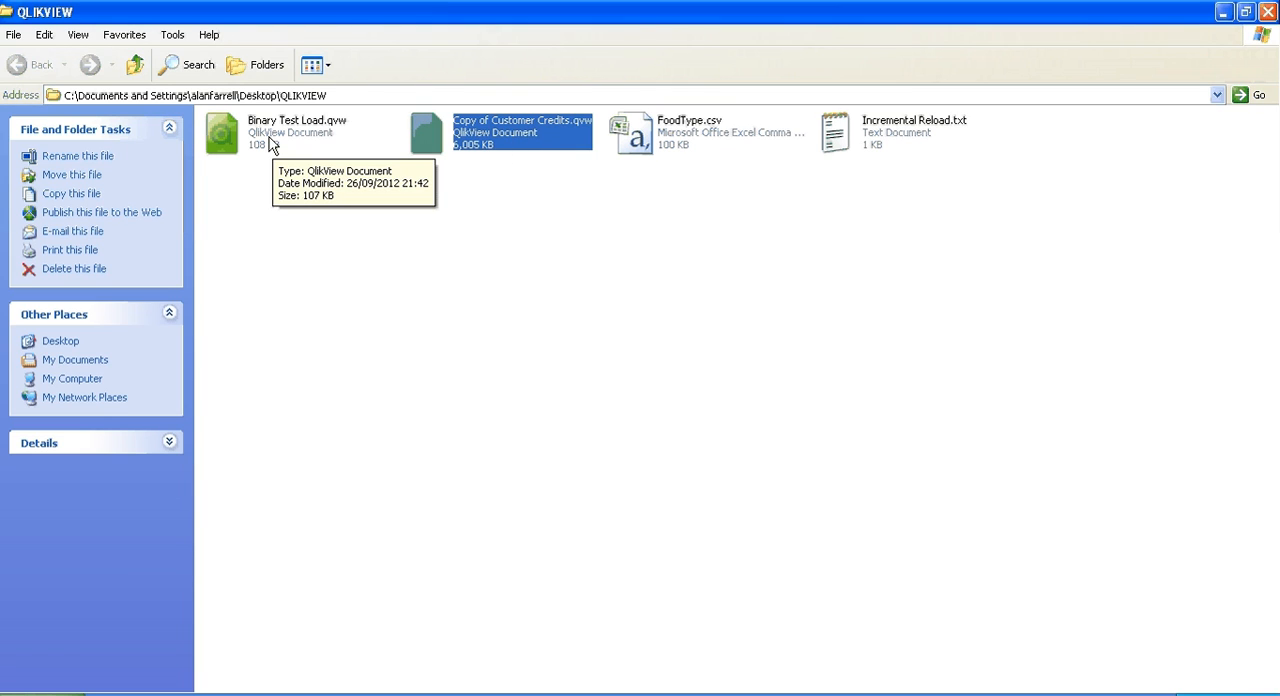
double_click(222, 132)
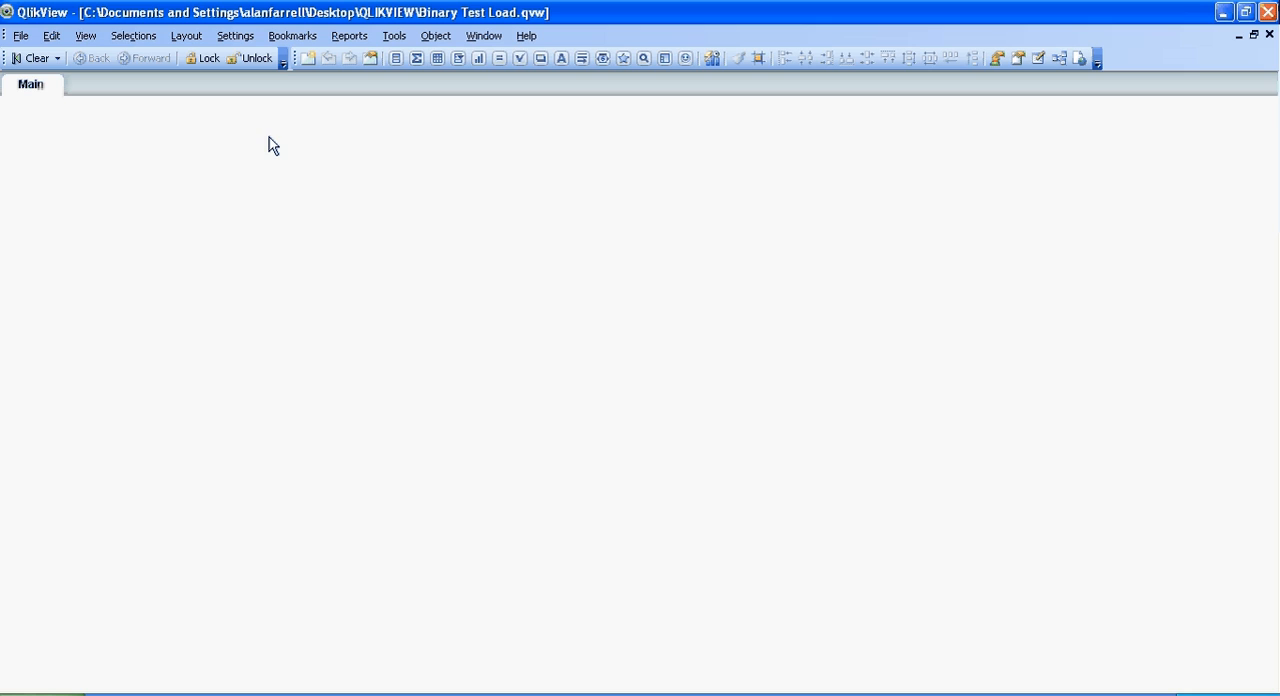
mouse_move(248, 136)
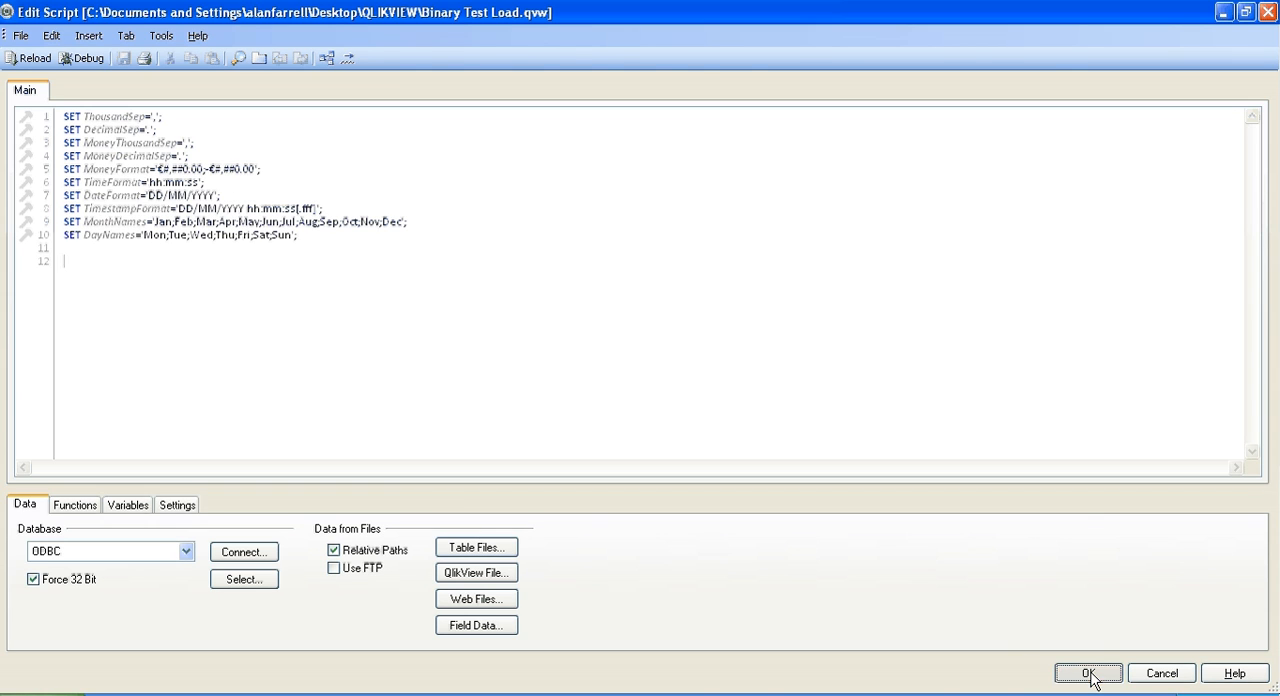
Bring up the Edit Script window with the default SET statements
click(1092, 672)
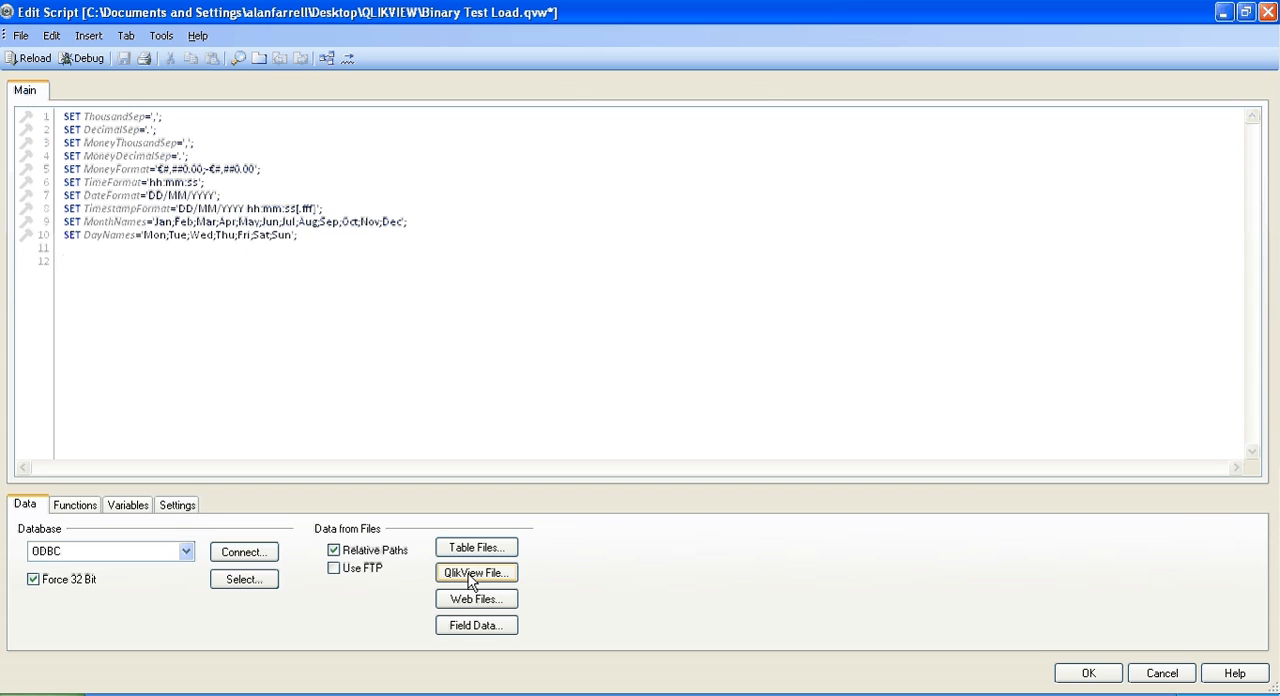
Binary-load Copy of Customer Credits.qvw into the script via QlikView File
click(476, 572)
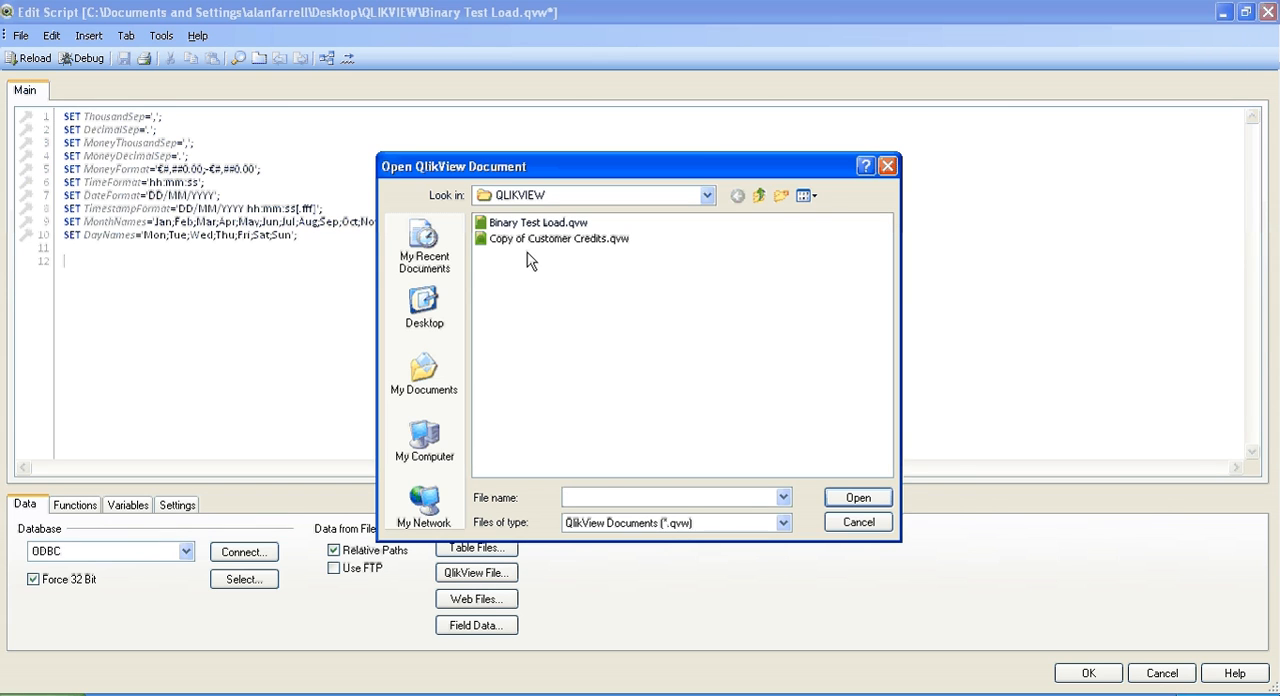
click(560, 238)
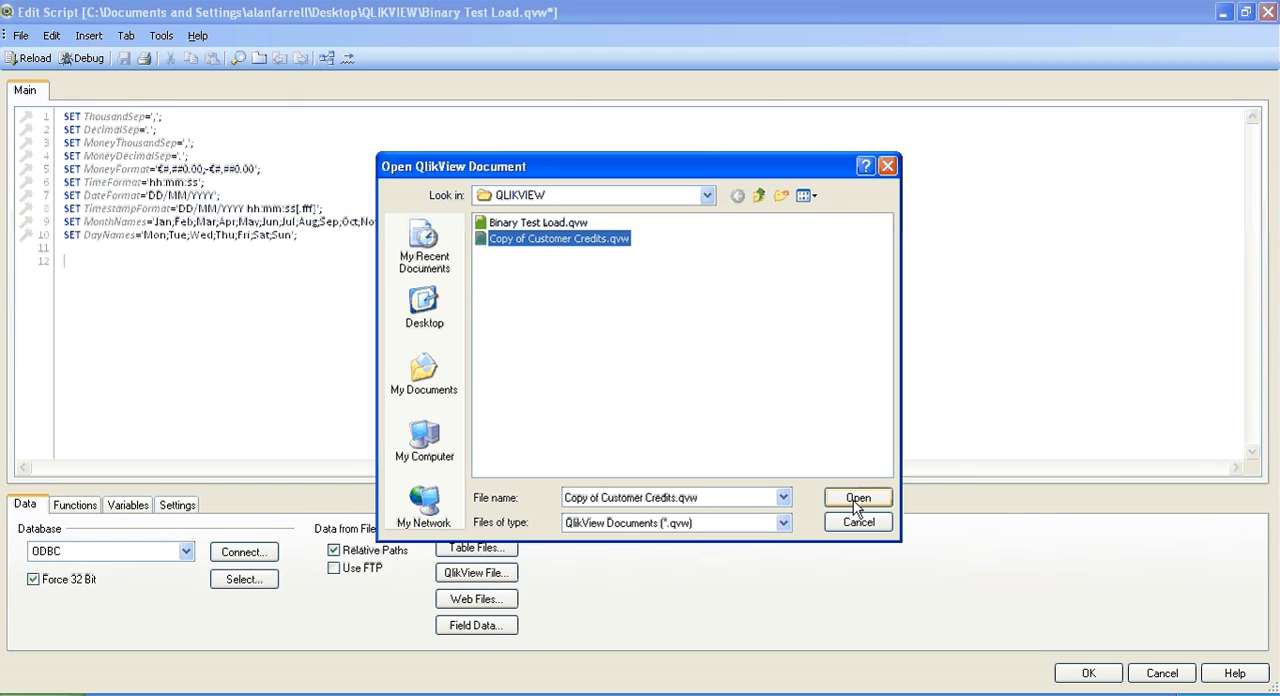
click(858, 496)
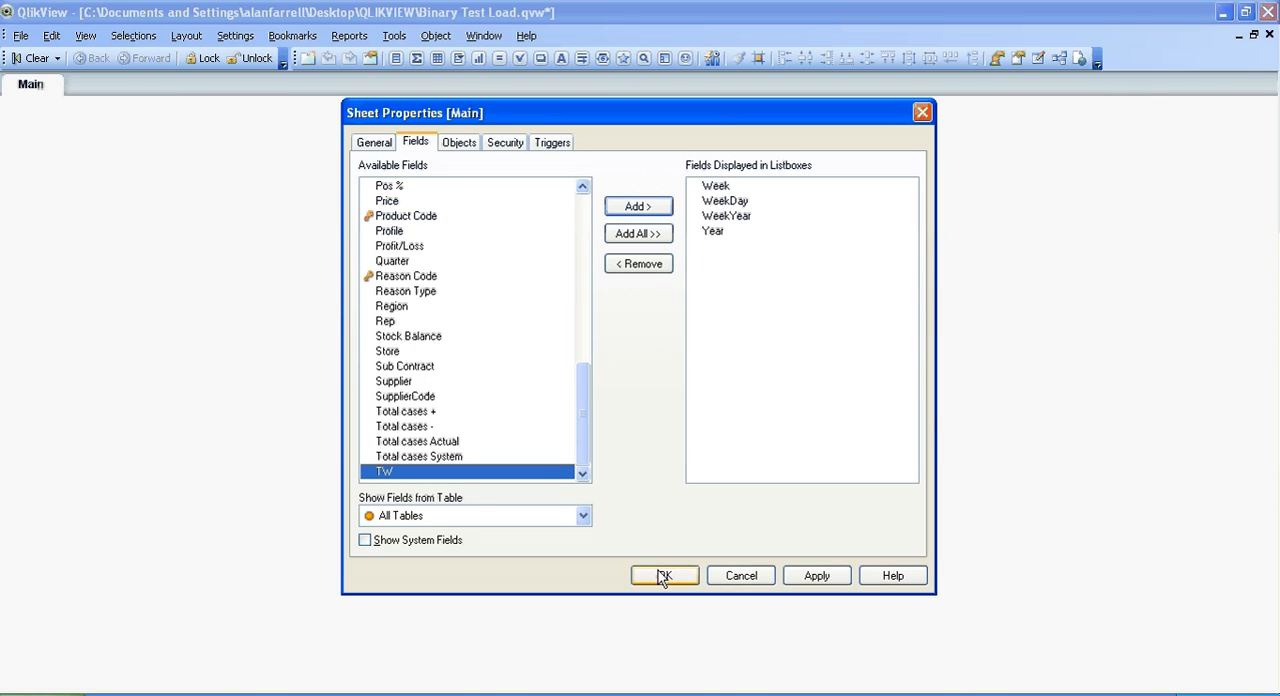
Confirm Week, WeekDay, WeekYear and Year as list boxes on the Main sheet
click(664, 576)
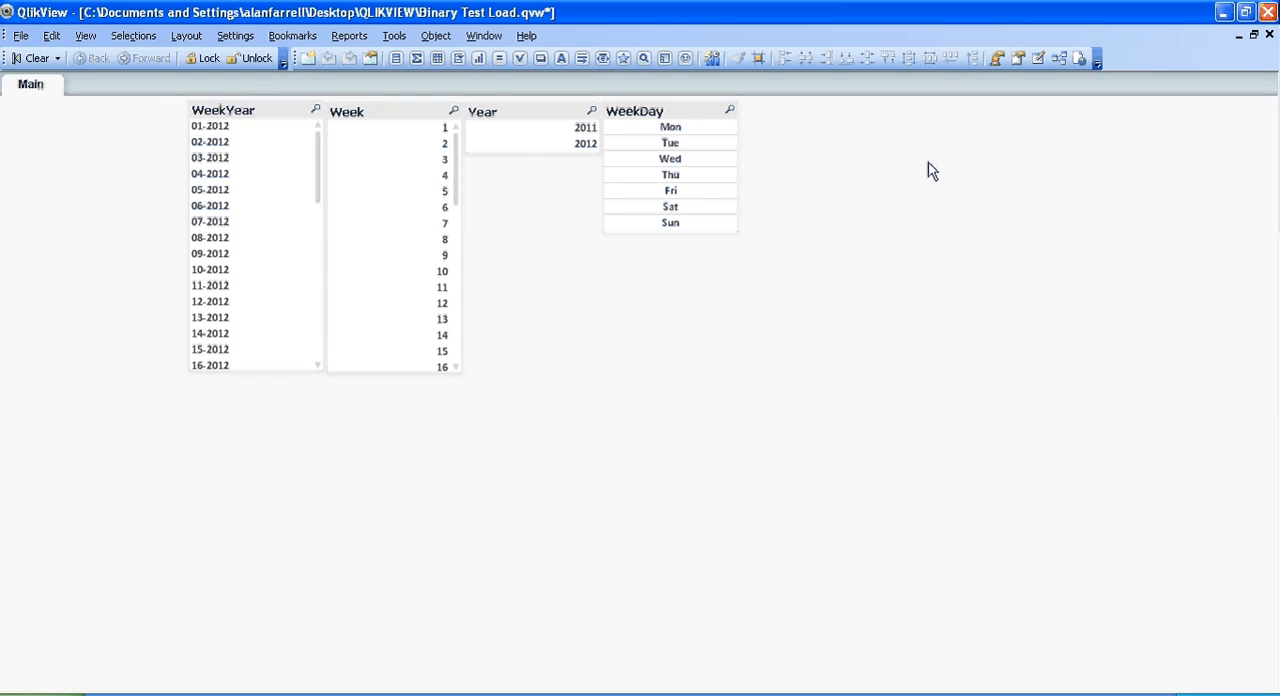
mouse_move(898, 166)
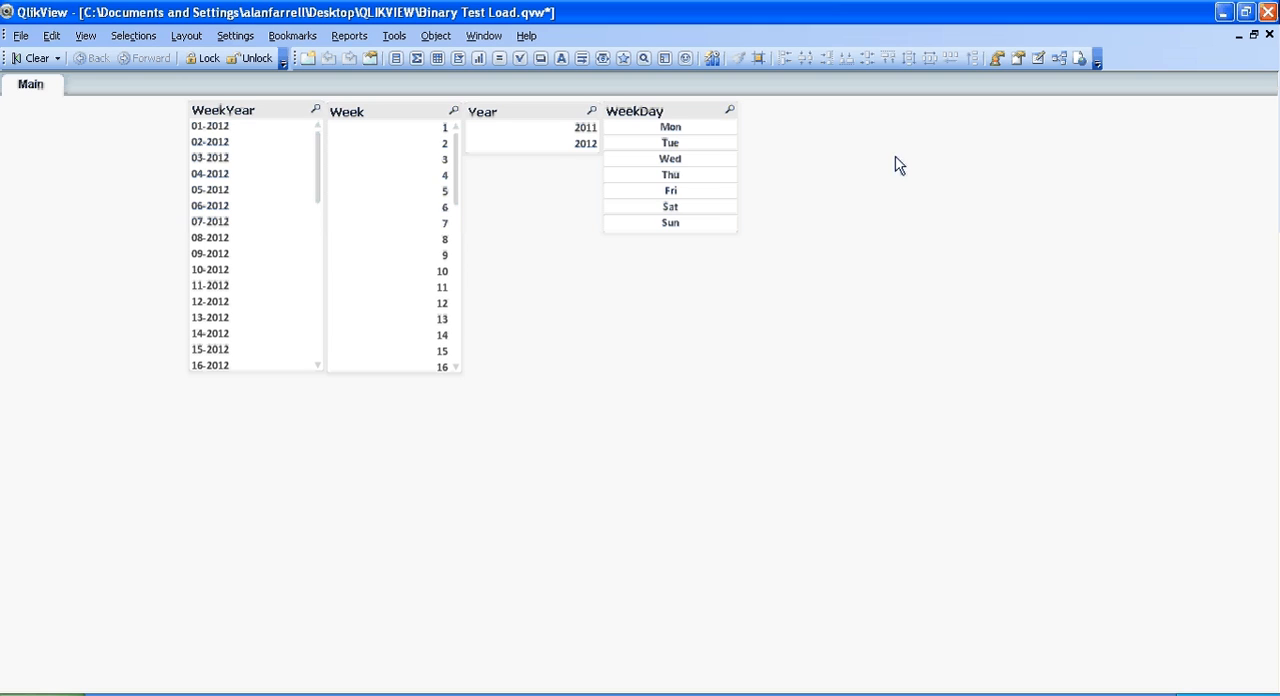
mouse_move(932, 160)
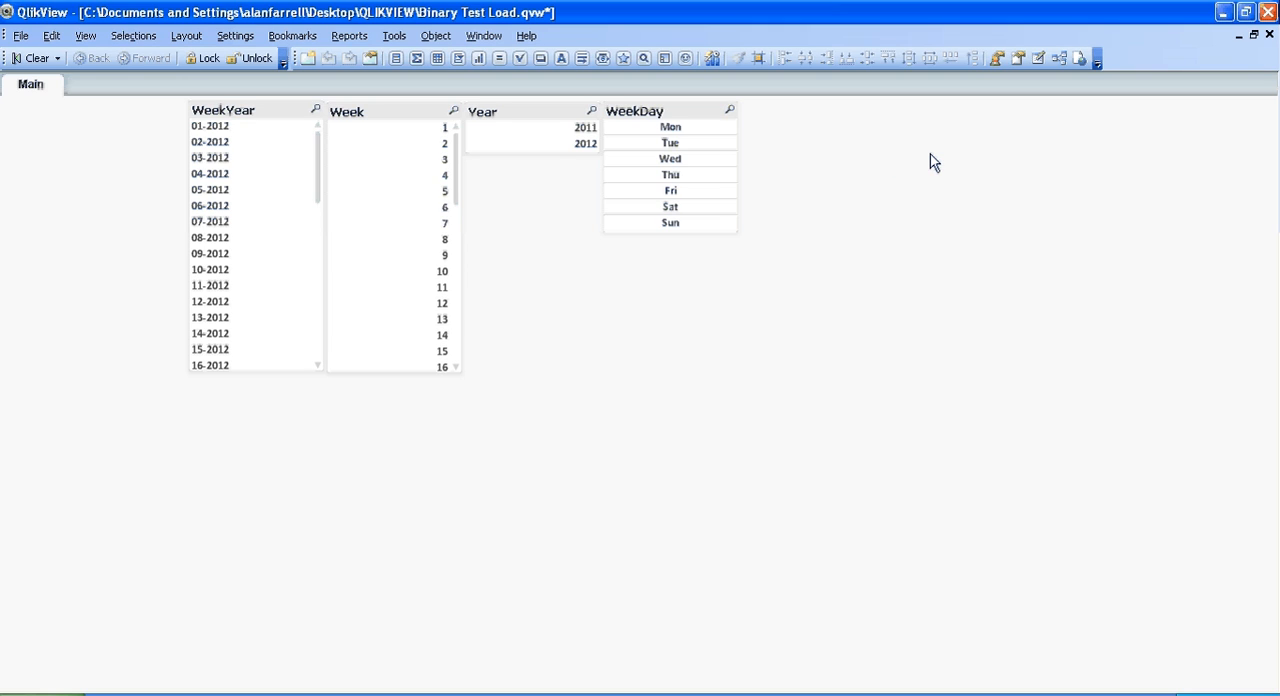